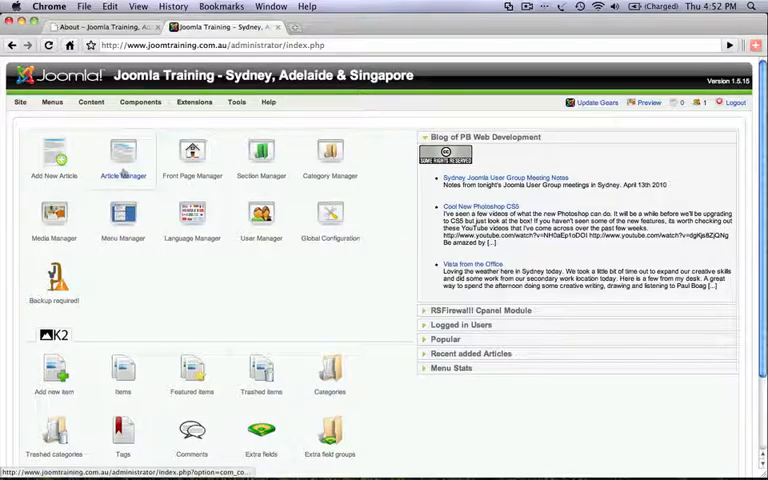
Step: Open the About JoomTraining article for editing from the Article Manager
click(122, 156)
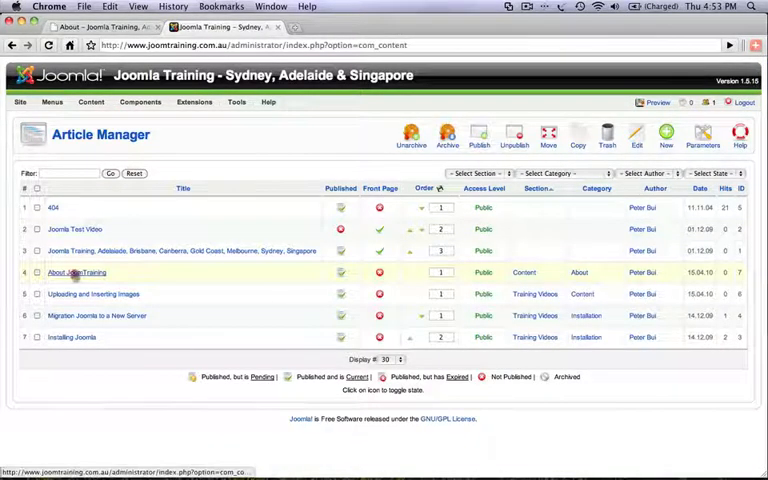
click(76, 272)
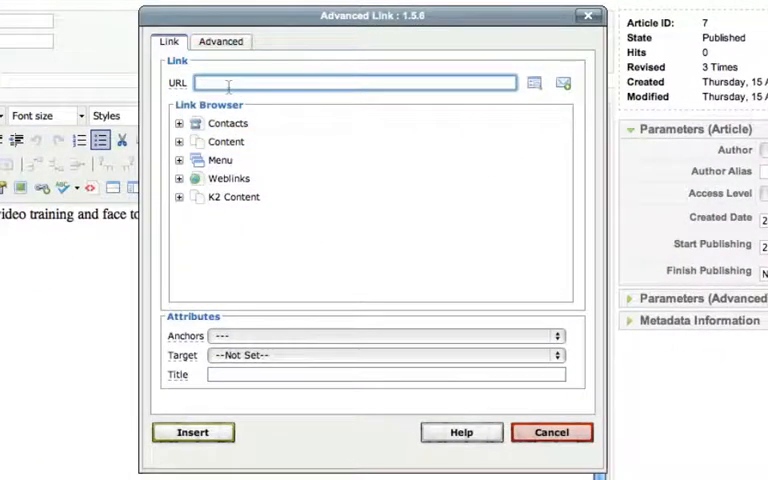
text(http://)
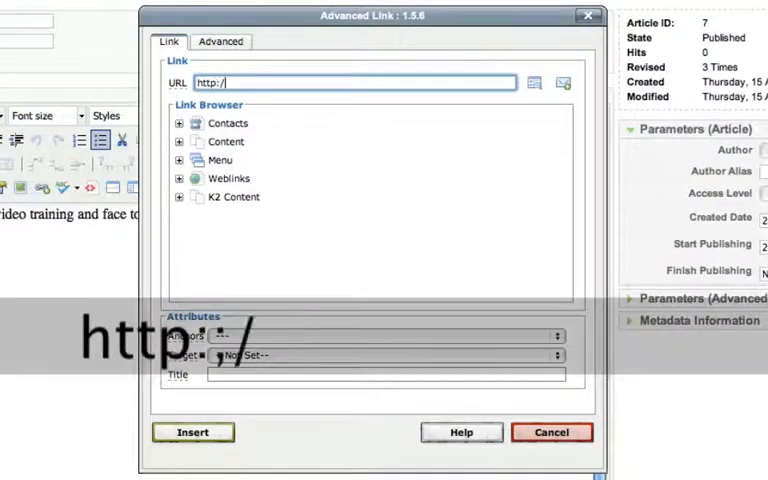
text(www.google)
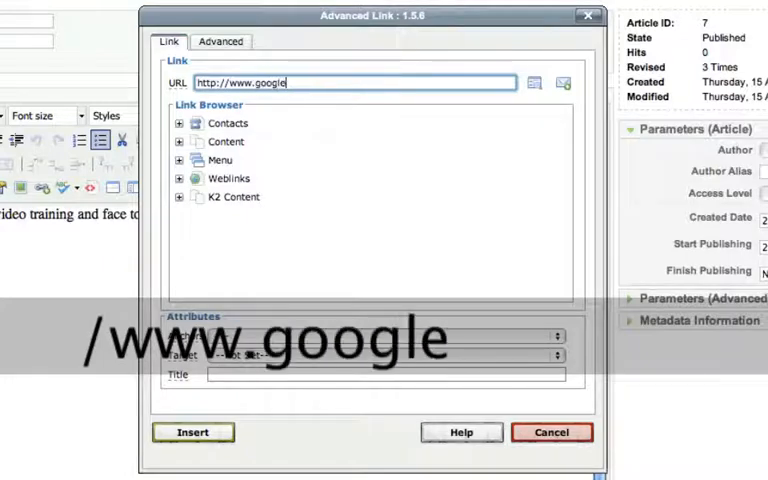
text(.com.au)
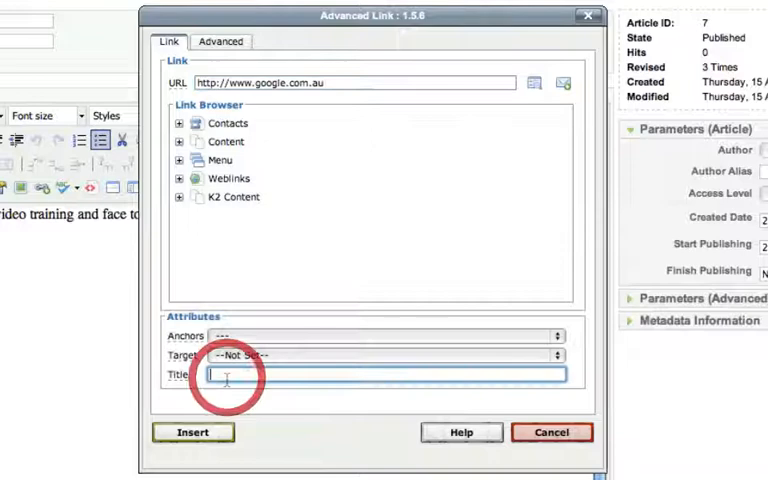
text(link to Google Search)
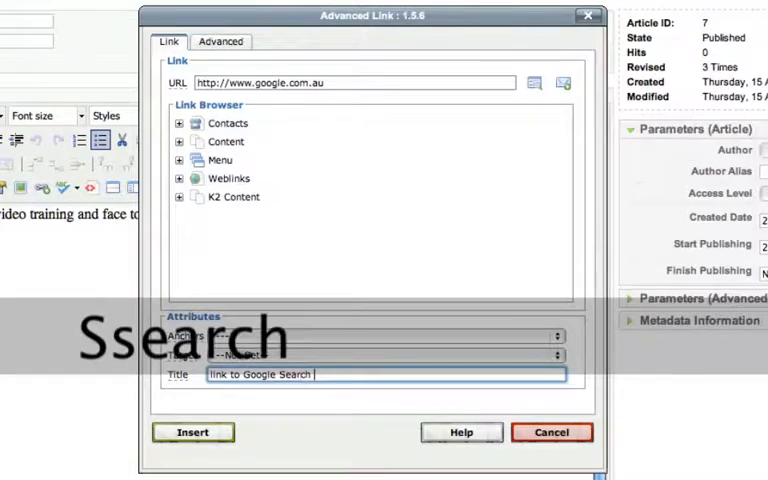
text(Engine)
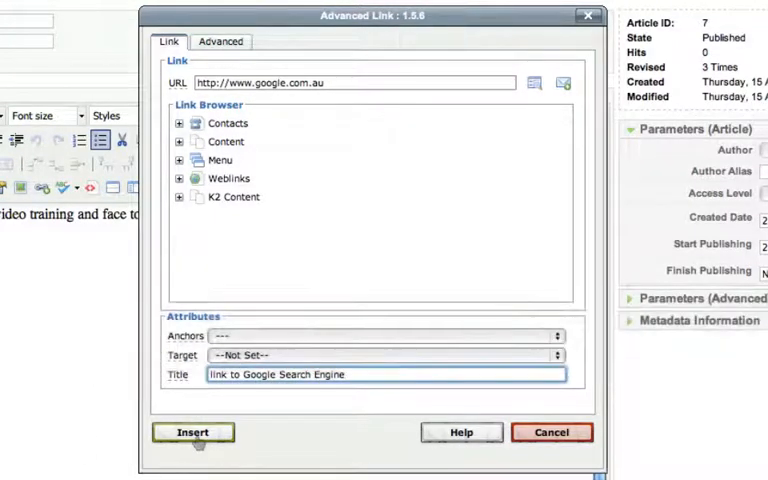
click(192, 432)
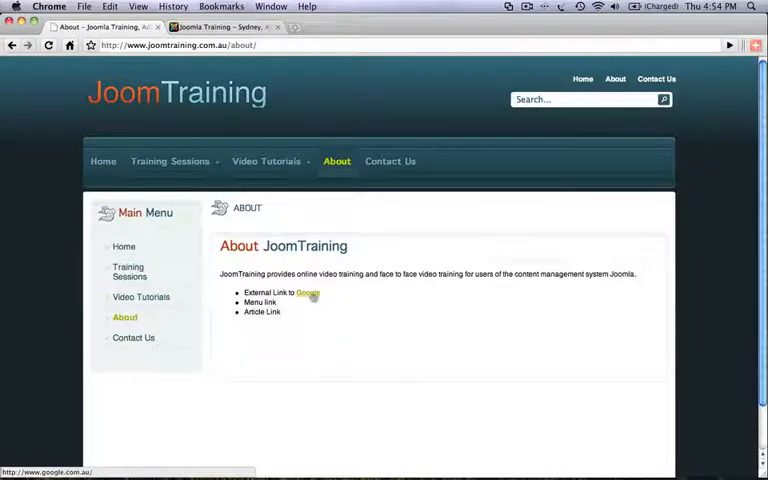
Step: Follow the Google link on the live About page to test it
click(308, 292)
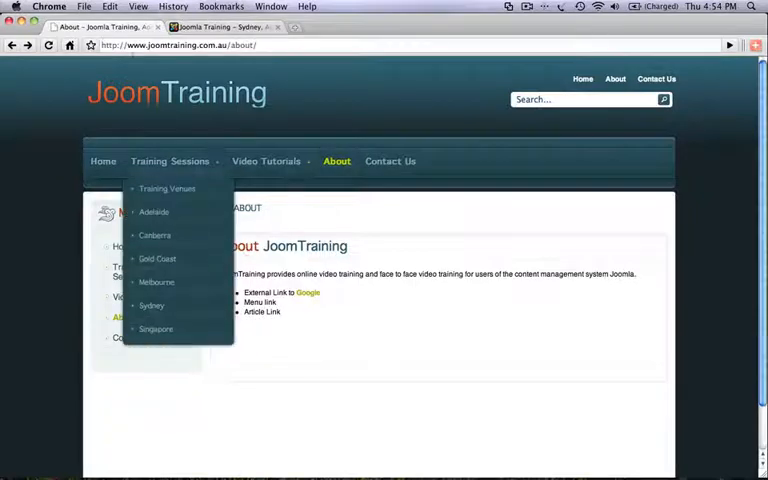
mouse_move(284, 304)
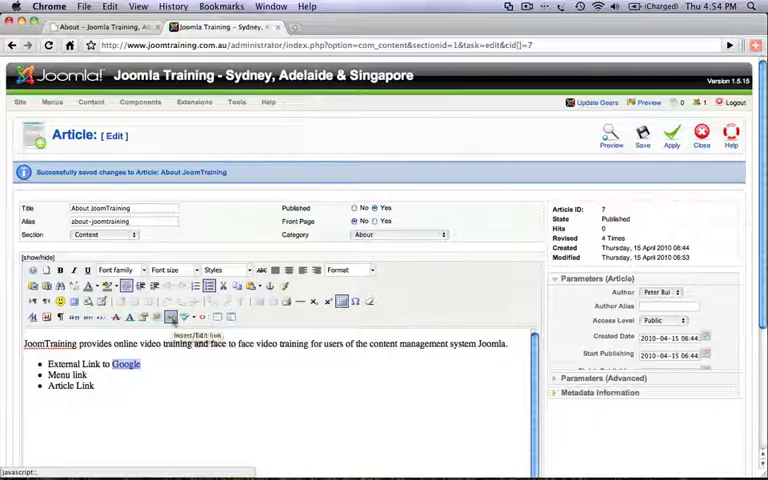
Step: Set the existing Google link's target to open in a new window
click(170, 318)
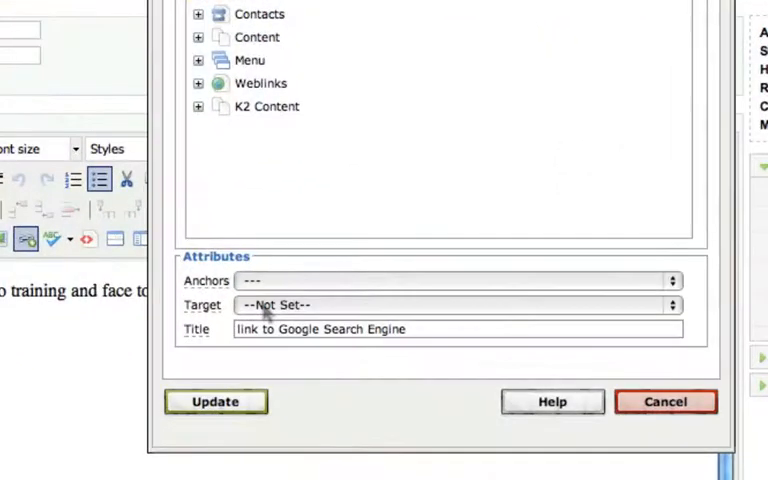
click(460, 304)
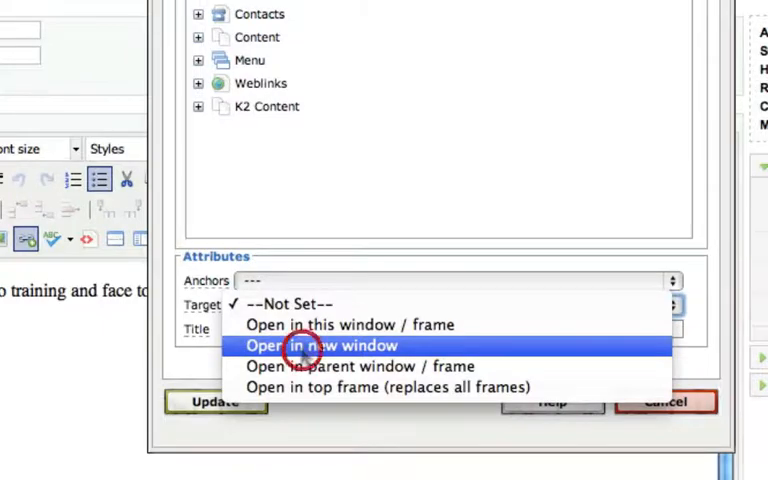
click(320, 344)
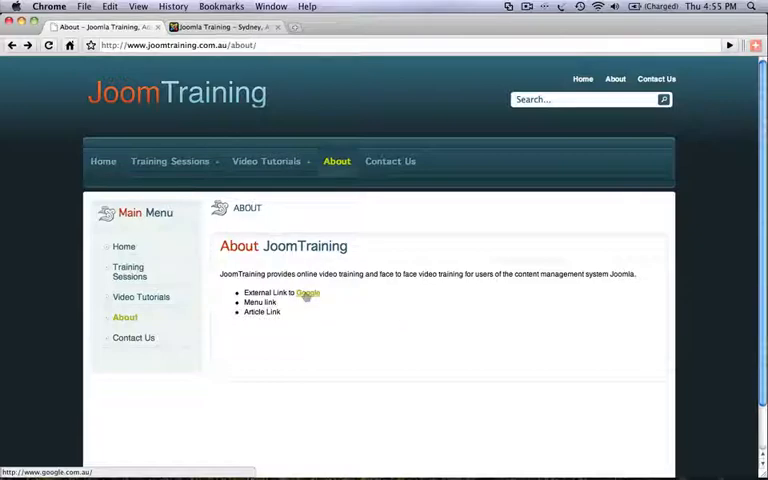
Step: Check Google now opens in a new window, then select the words Menu link in the editor
click(308, 292)
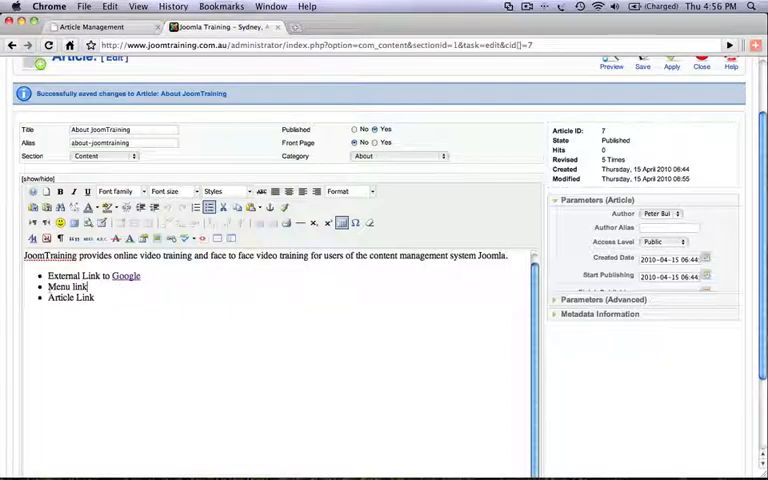
double_click(66, 288)
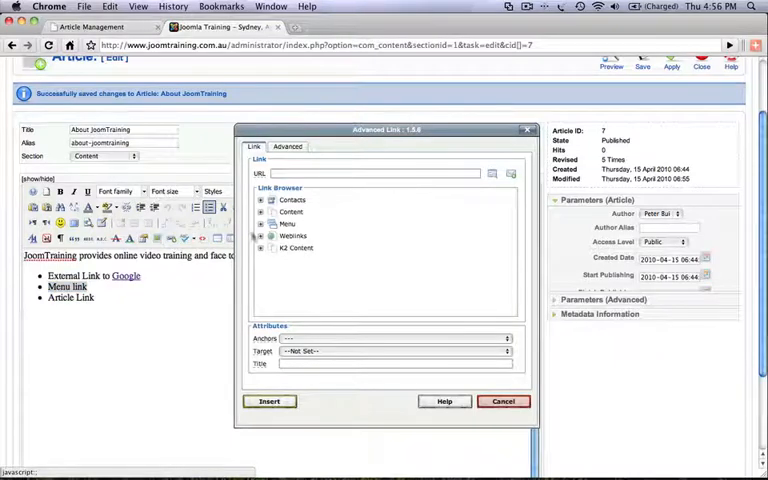
Step: Link Menu link to the Article Management item under Main Menu, titled 'Article management training videos', and insert it
click(288, 224)
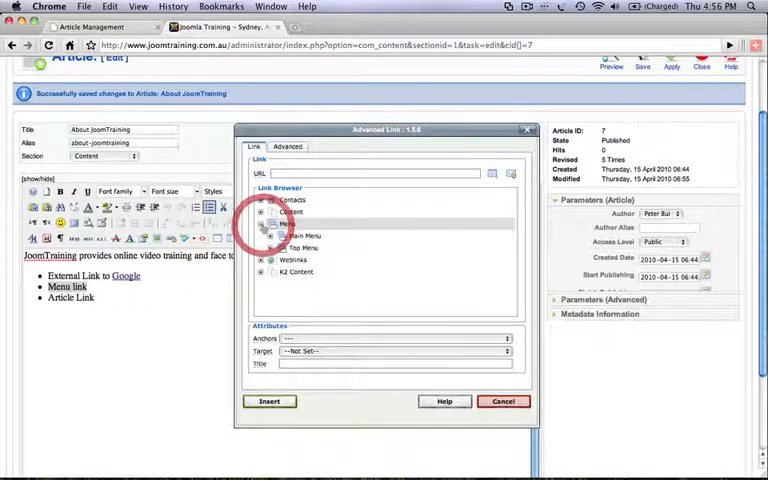
click(260, 224)
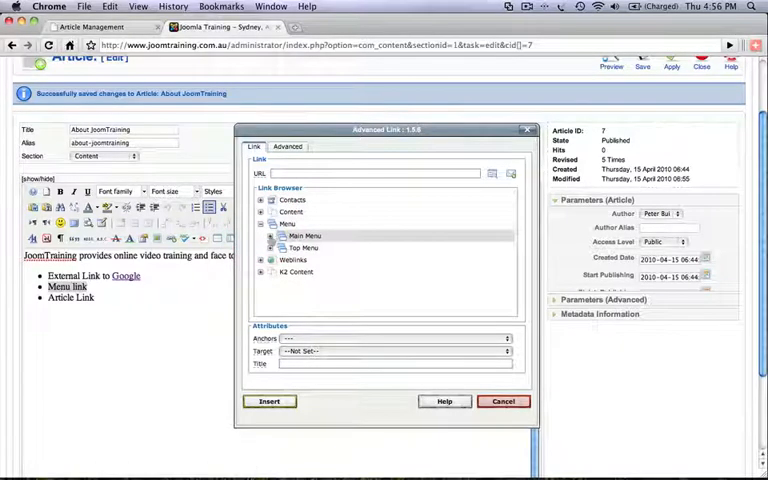
click(268, 236)
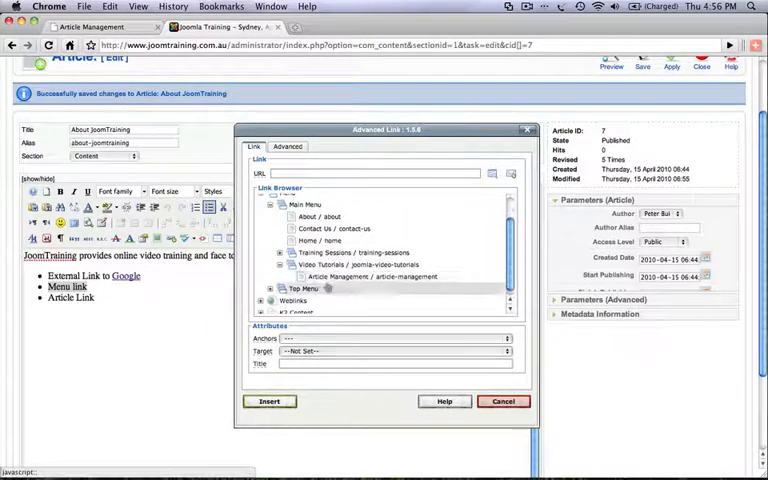
click(376, 276)
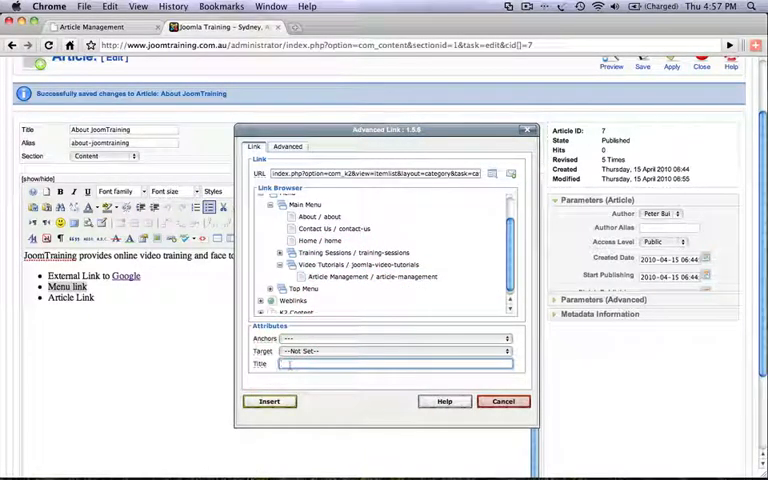
text(ar)
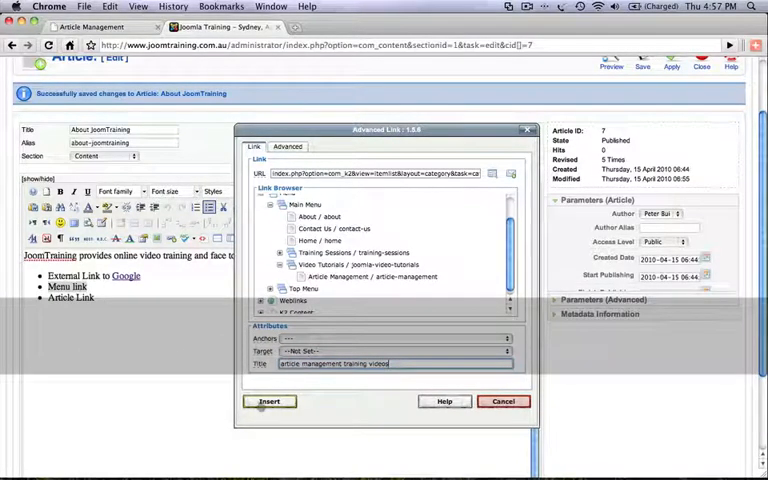
click(270, 400)
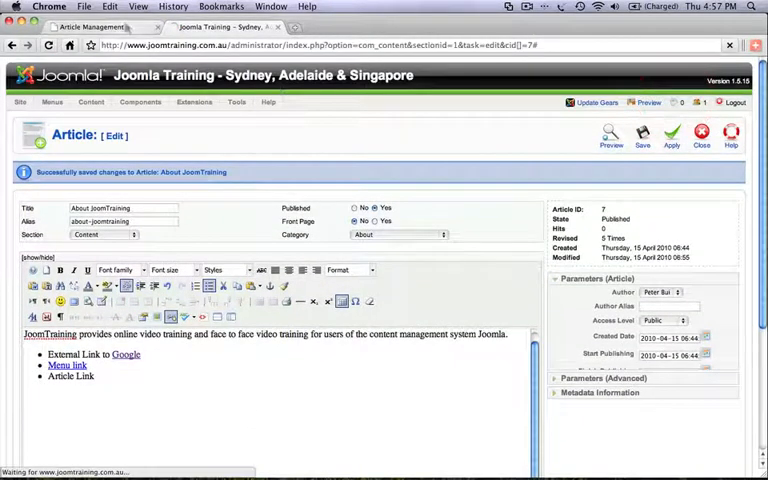
Step: On the live About page follow Menu link to Article Management, then return to About
click(100, 28)
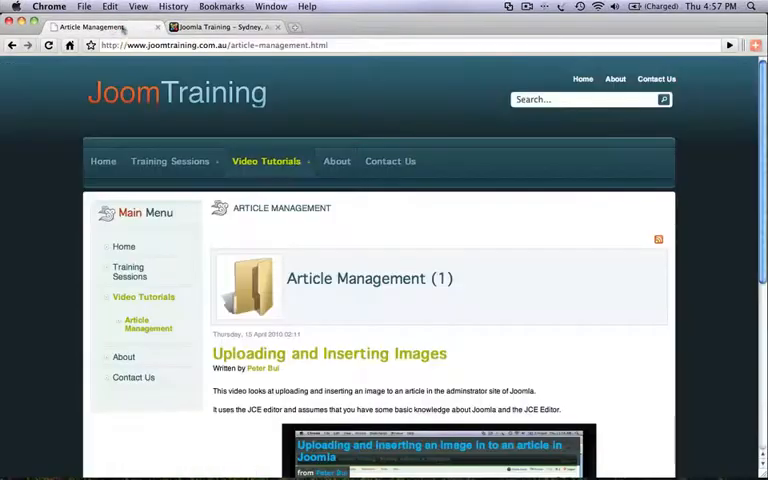
click(336, 160)
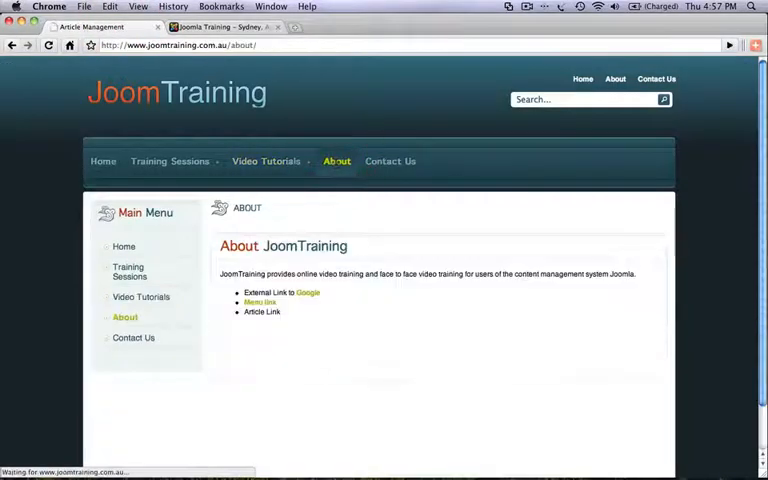
click(260, 302)
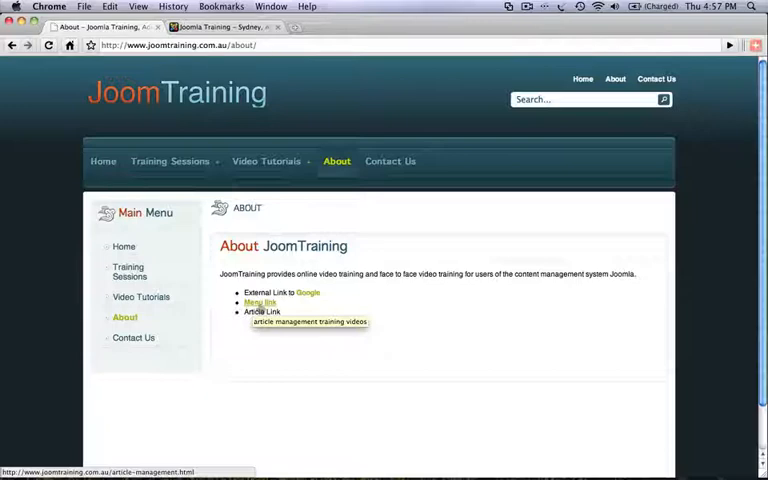
click(258, 302)
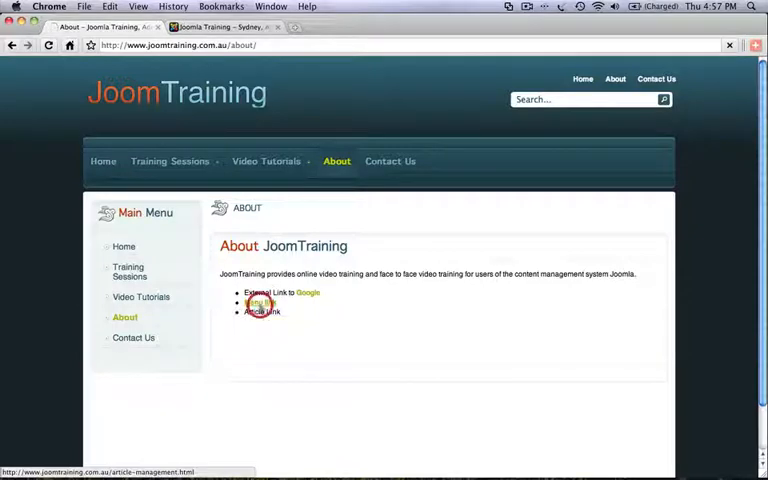
click(260, 312)
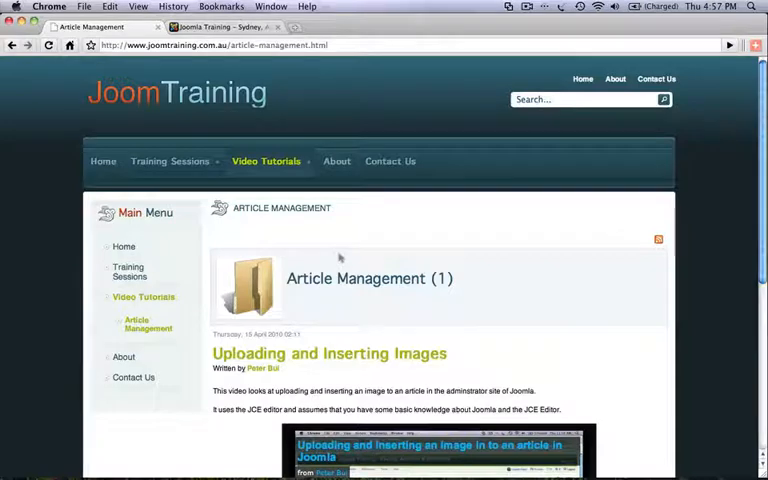
click(336, 160)
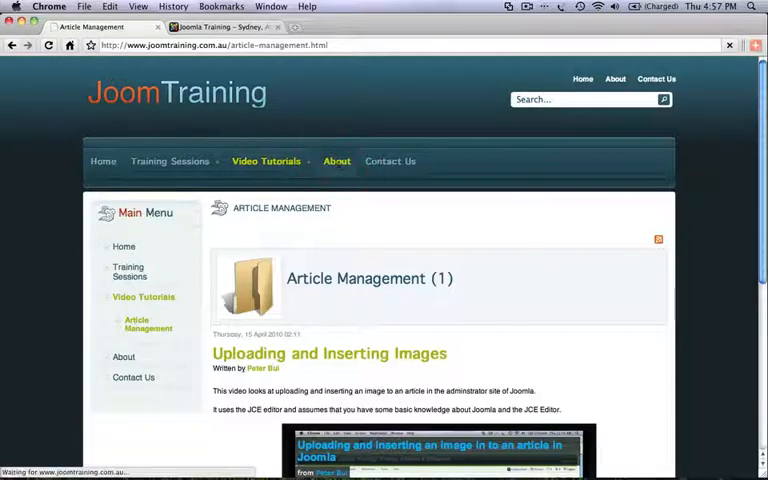
click(124, 316)
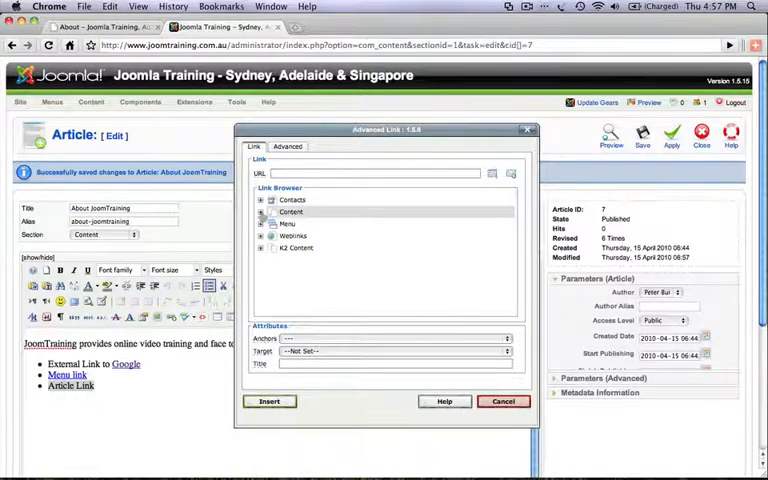
Step: Point Article Link at the Joomla Training article under Content > Uncategorised and enter its title
click(260, 212)
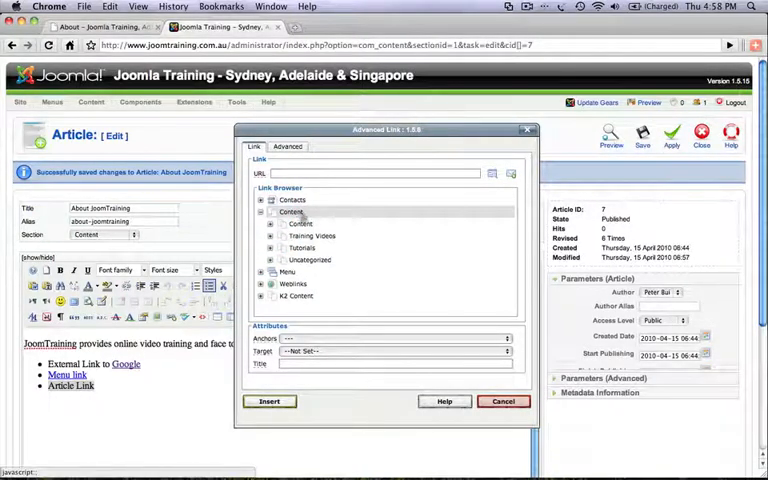
click(310, 260)
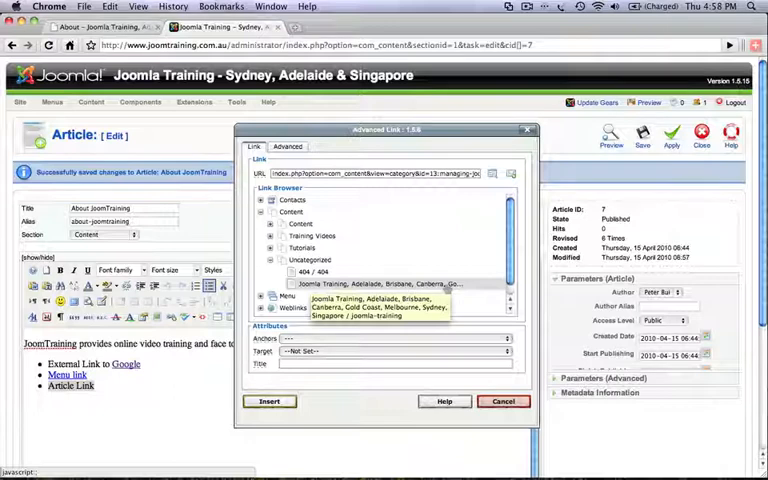
click(380, 284)
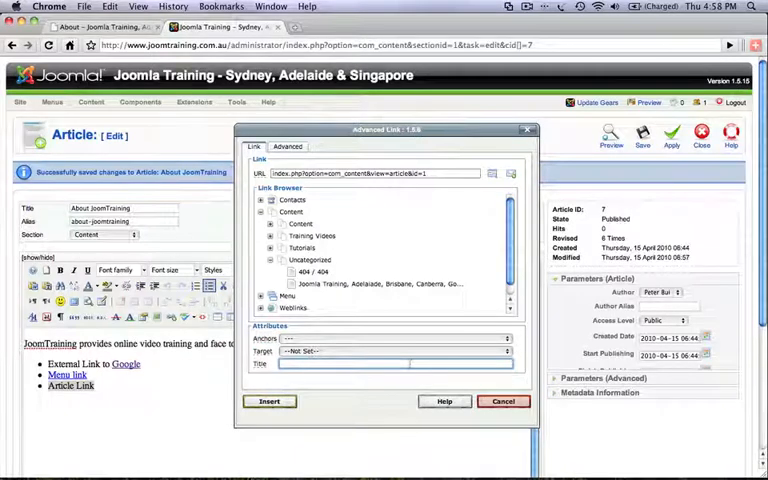
text(link to ho)
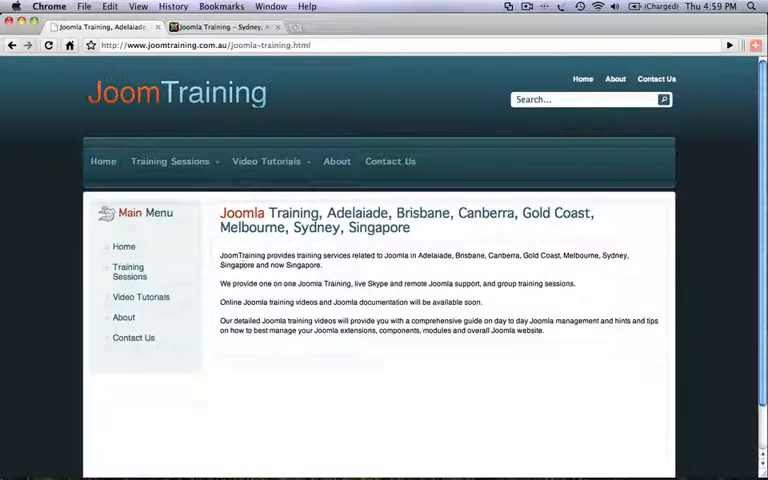
Step: Return to the live site's home page from the main menu
click(104, 160)
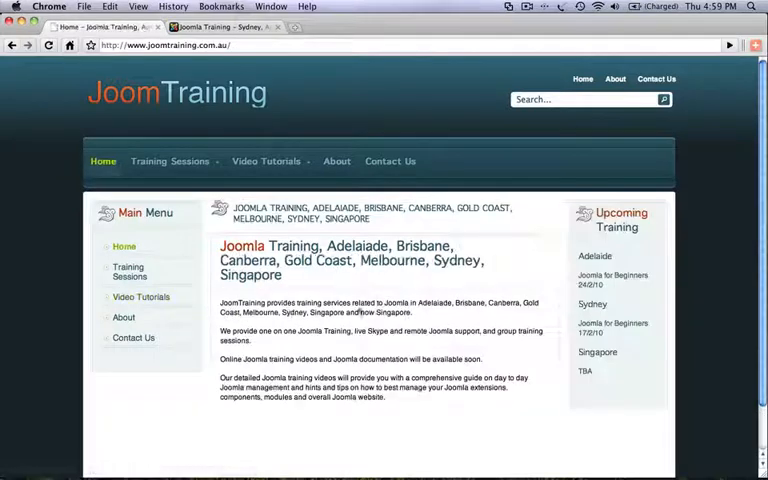
mouse_move(336, 312)
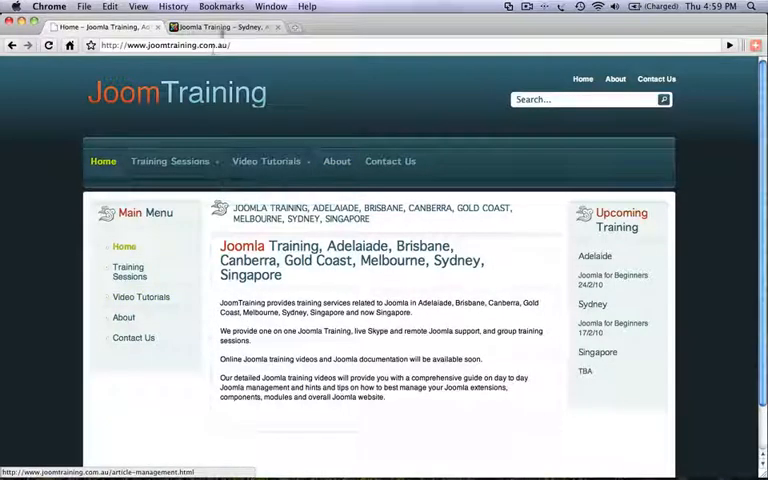